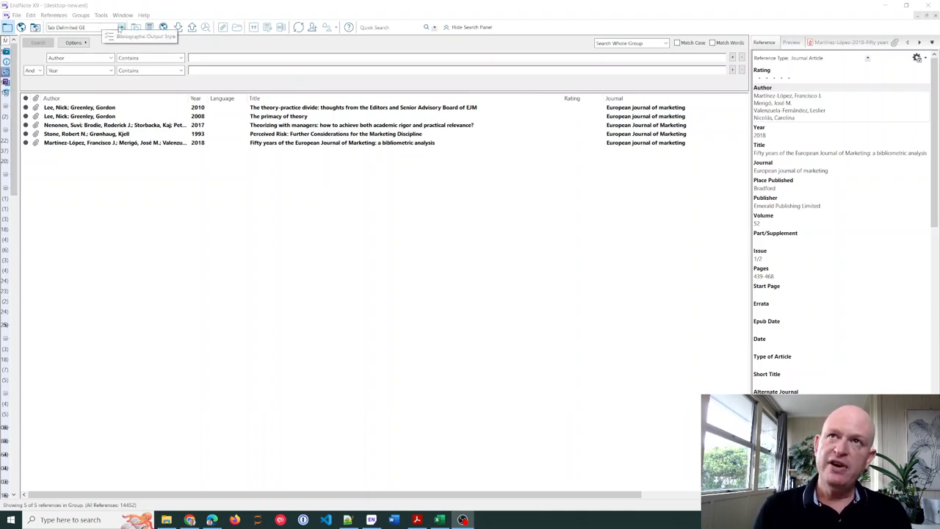
- Select all five marketing references in the EndNote group for copying
{"action": "left_click", "coordinate": [120, 27]}
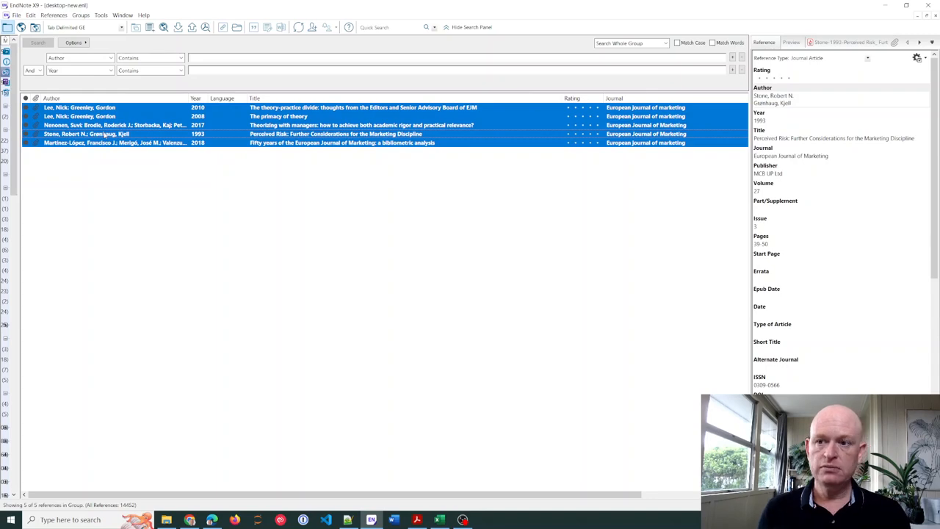
{"action": "left_click", "coordinate": [439, 519]}
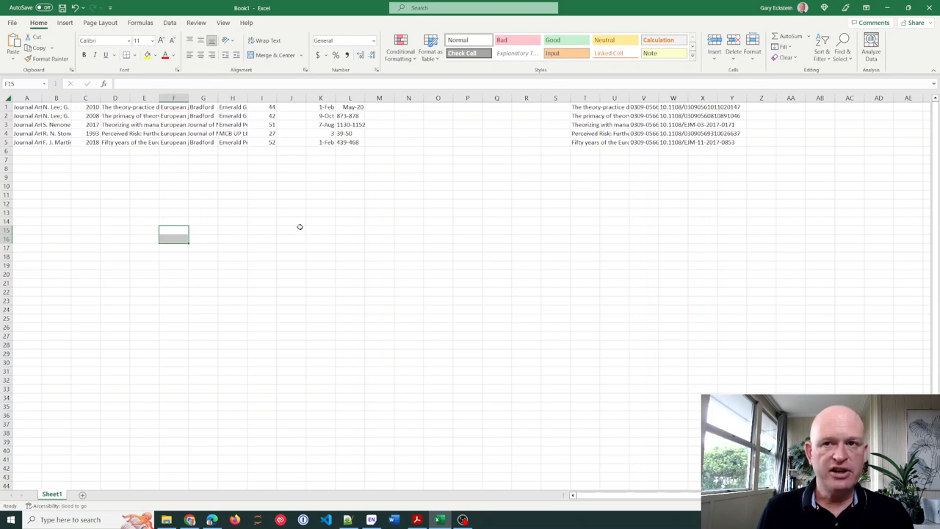
{"action": "mouse_move", "coordinate": [298, 222]}
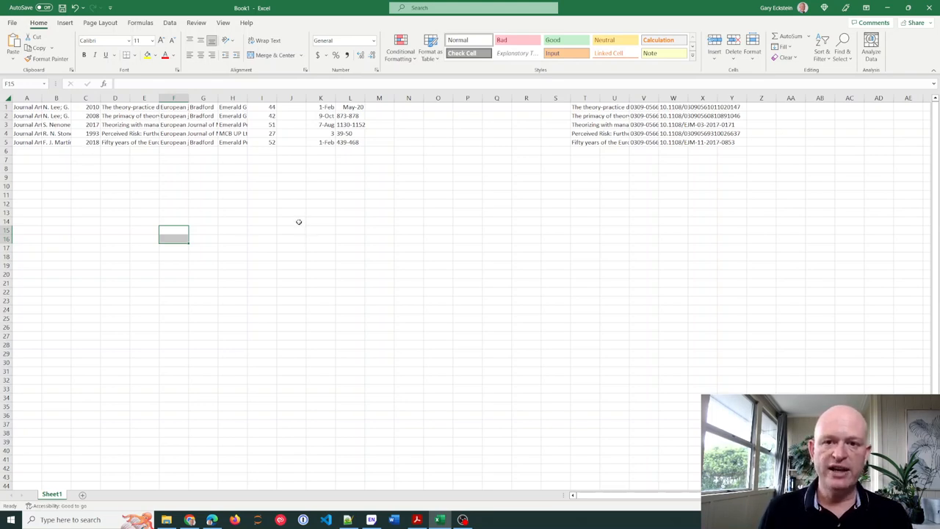